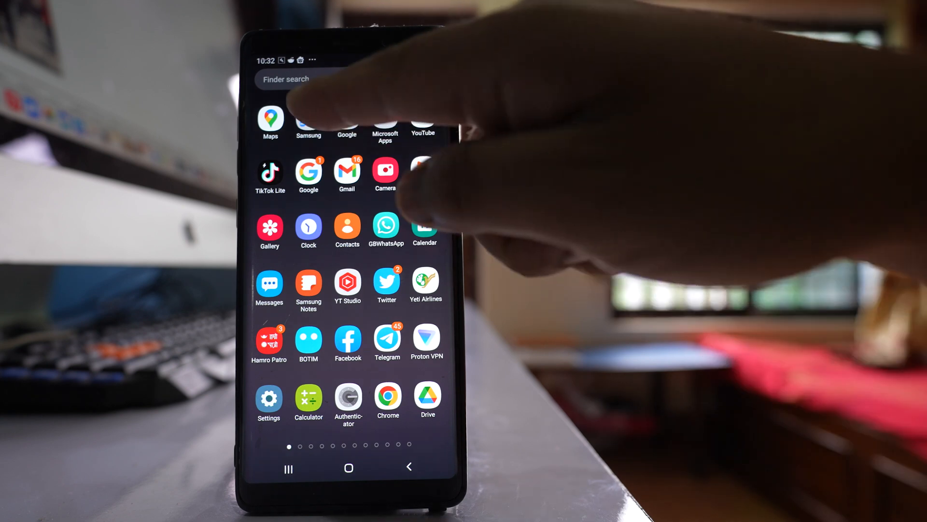
# Step: Open the Samsung folder in the app drawer
pyautogui.click(308, 123)
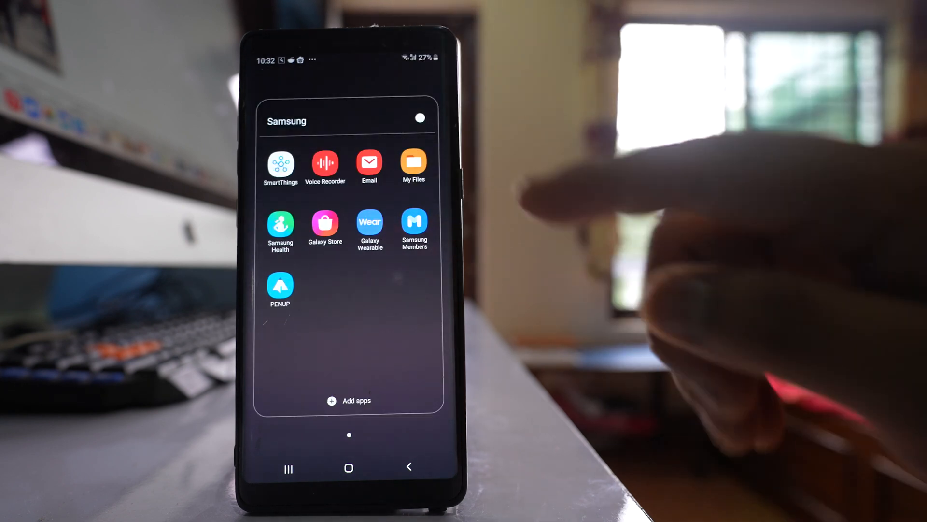
# Step: Launch My Files from the Samsung folder
pyautogui.click(414, 161)
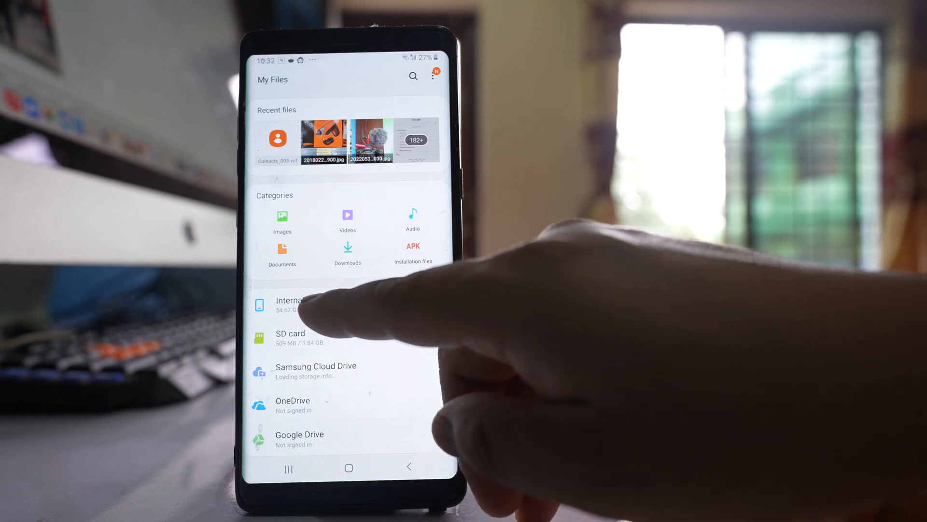
# Step: In Internal storage's Download folder, select the New Dyna…rams.pdf file
pyautogui.click(290, 304)
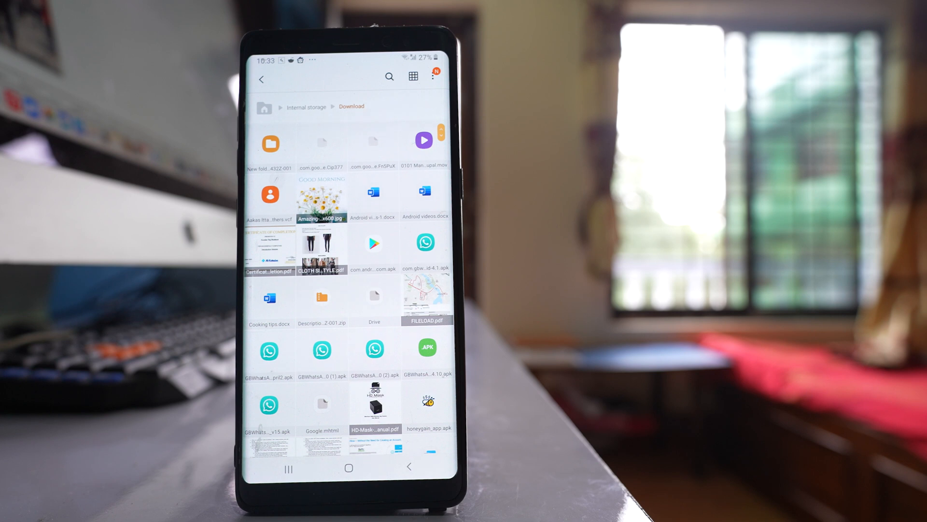
pyautogui.scroll(-3)
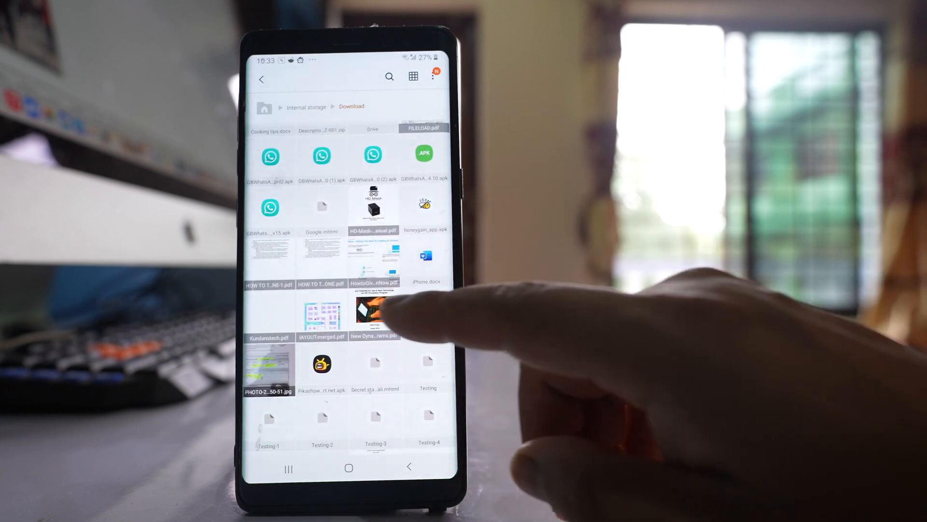
pyautogui.click(373, 310)
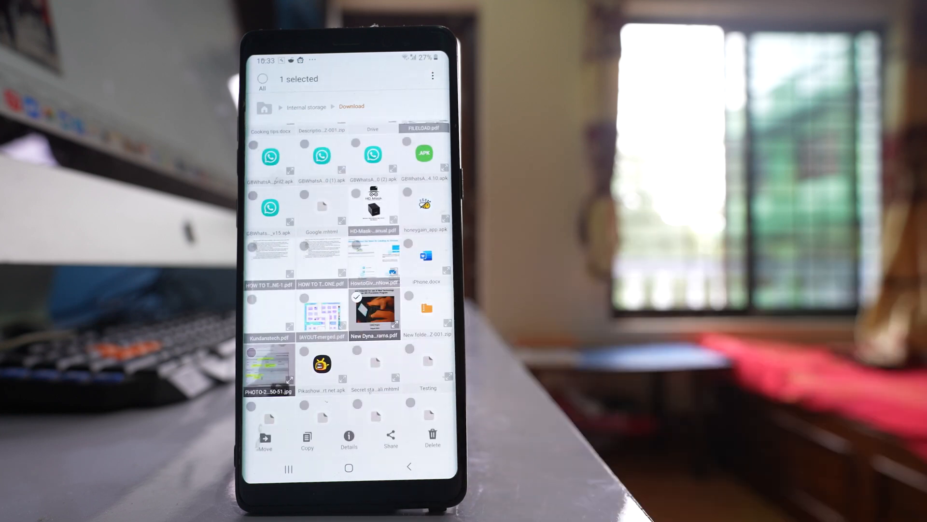